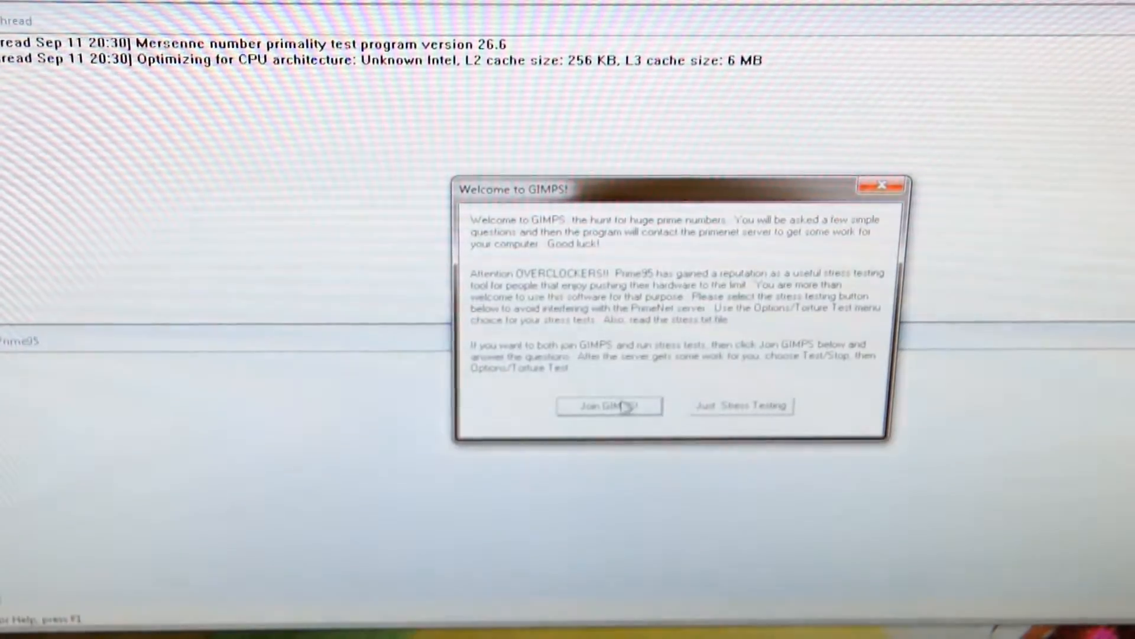
Choose 'Just Stress Testing' to skip GIMPS and reach the Run a Torture Test dialog.
{"action": "left_click", "coordinate": [740, 406]}
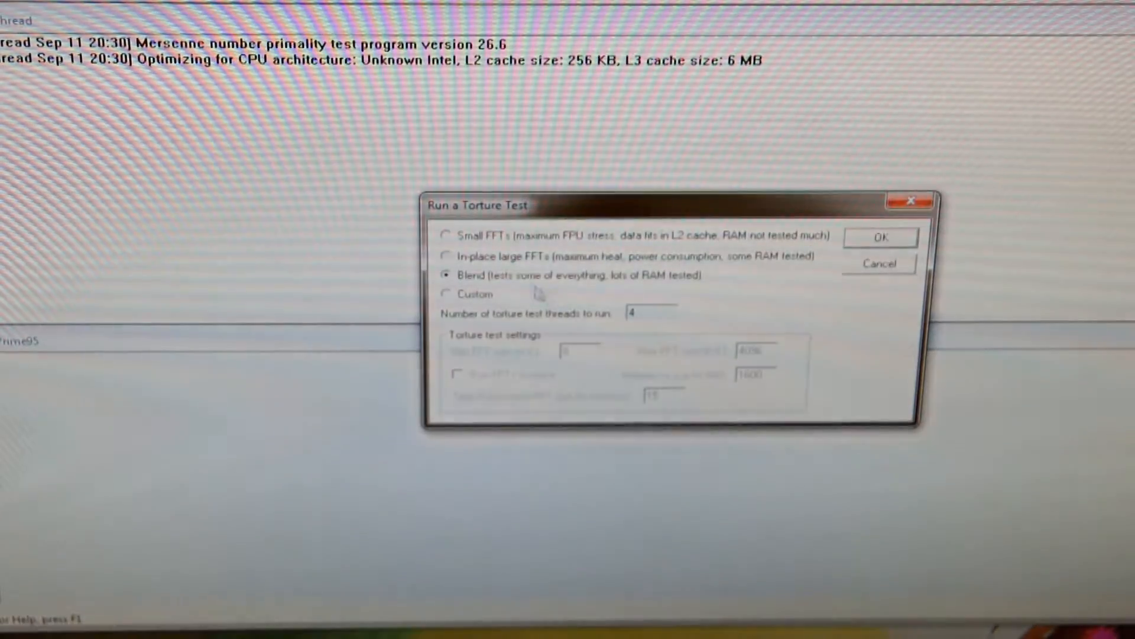
{"action": "left_click", "coordinate": [880, 236]}
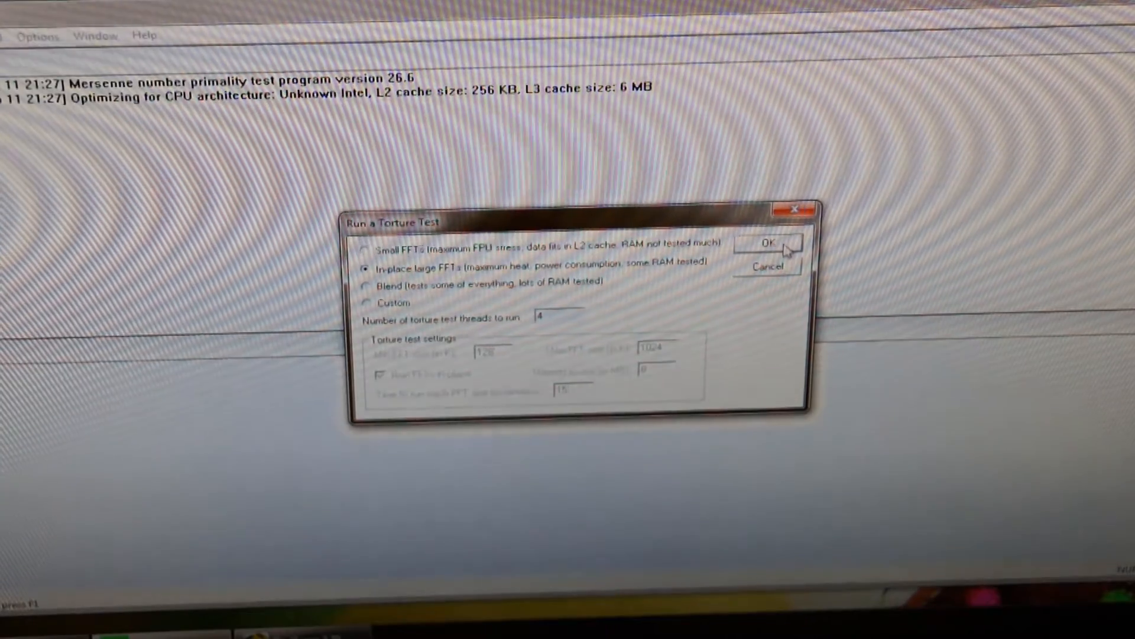
Start the torture test with in-place large FFTs on 4 worker threads.
{"action": "left_click", "coordinate": [768, 244]}
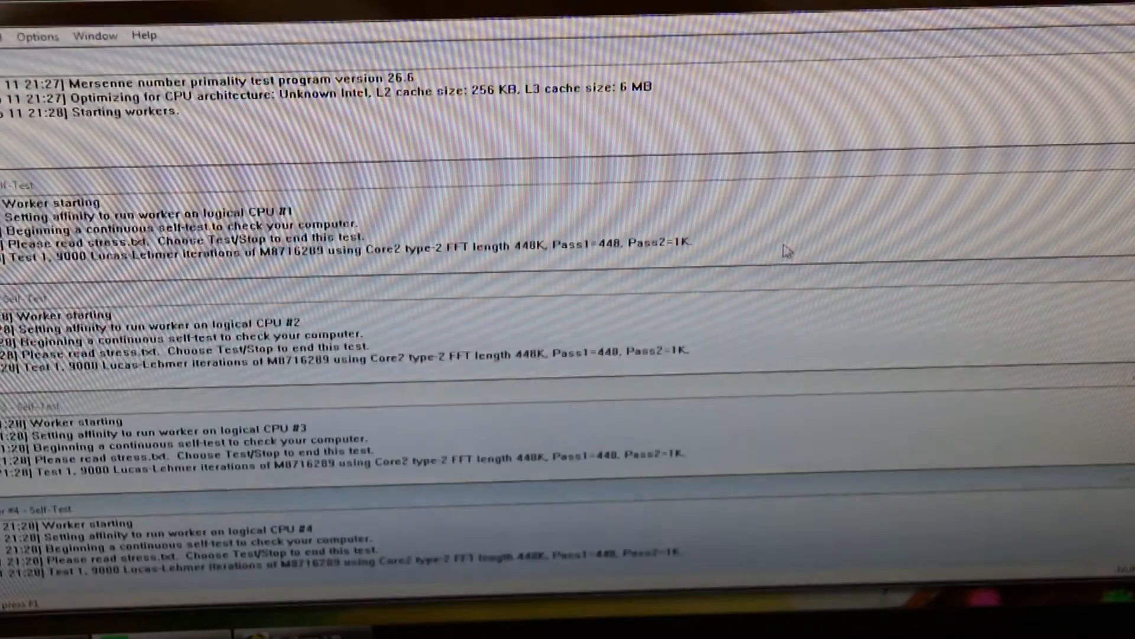